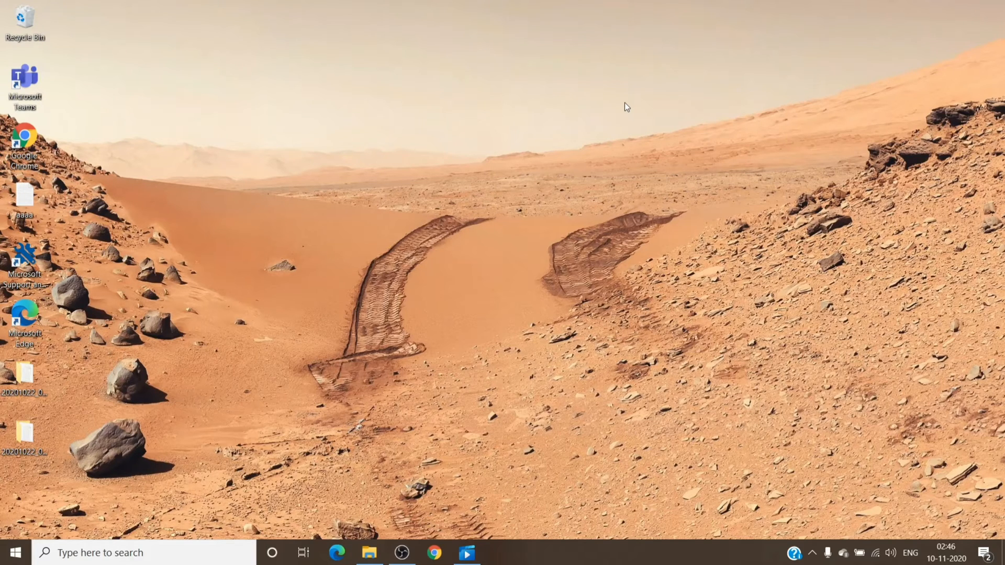
mouse_move(746, 440)
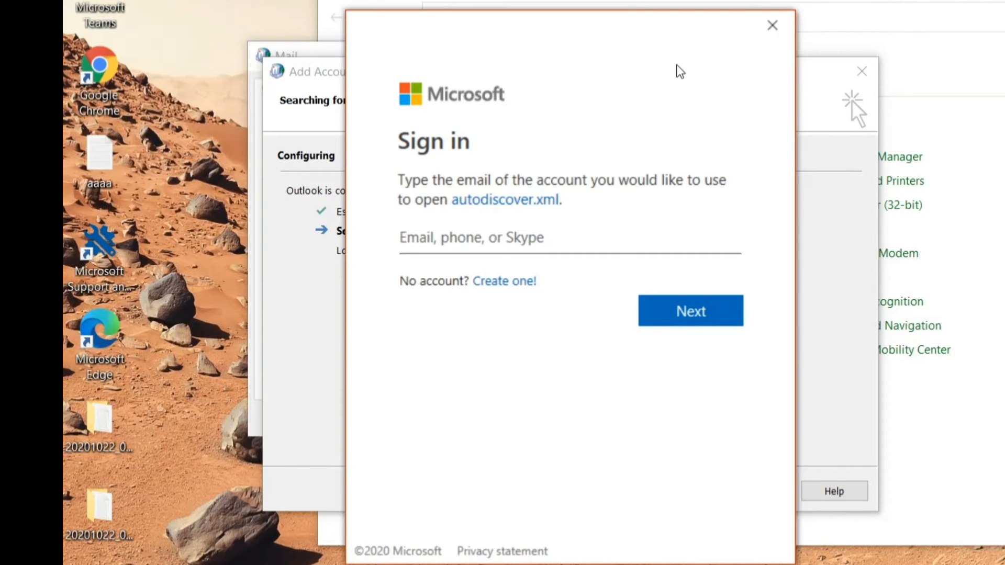
Step: Close the Microsoft sign-in prompt so the desktop is clear
click(772, 25)
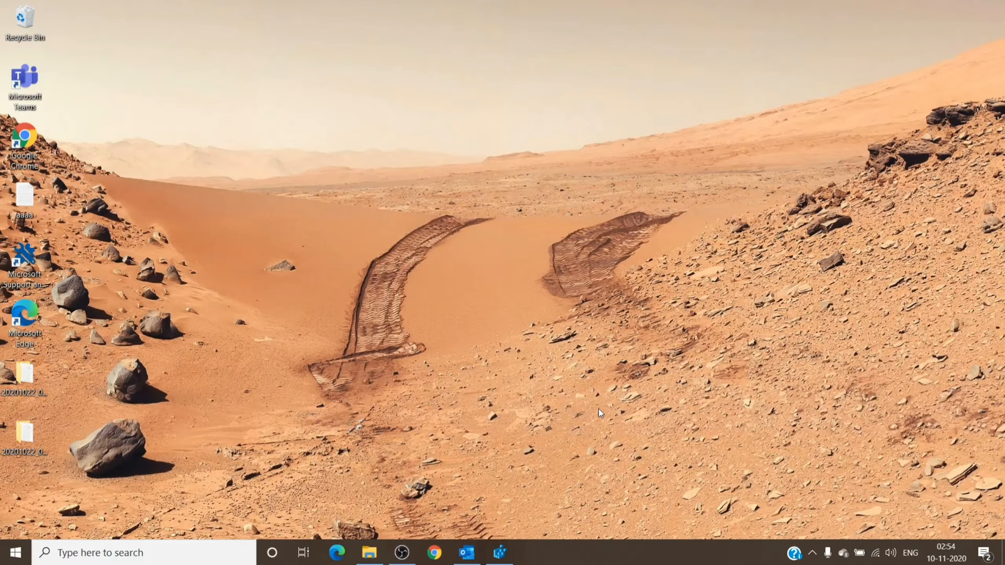
mouse_move(590, 427)
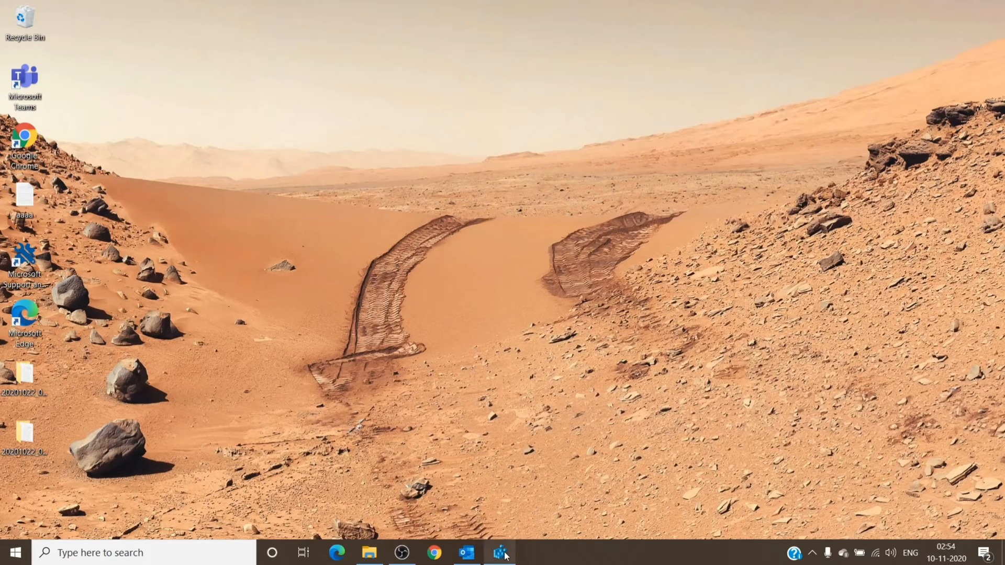
Step: Restore Registry Editor and select the EnableADAL value under Office 16.0 Common Identity
click(501, 553)
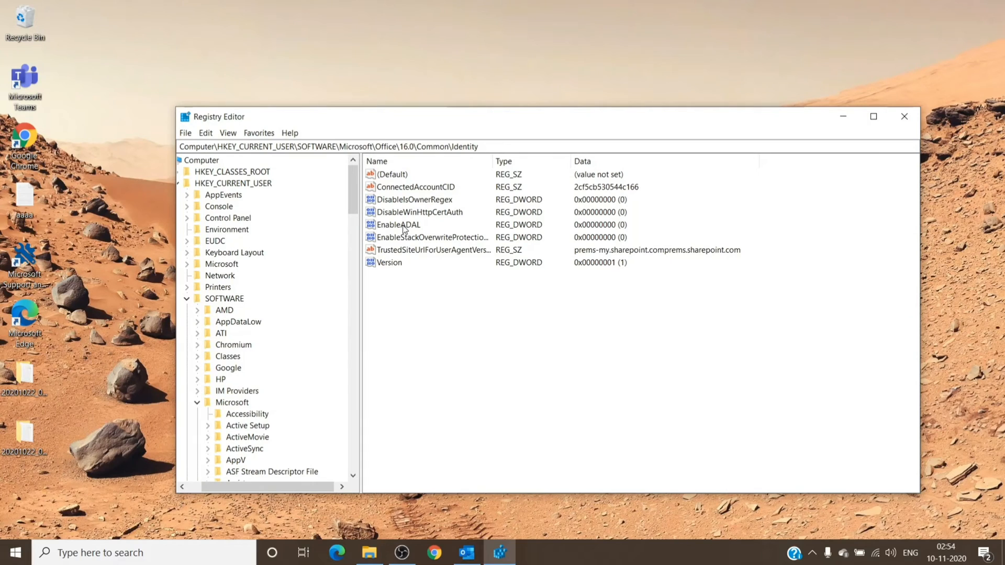
click(398, 225)
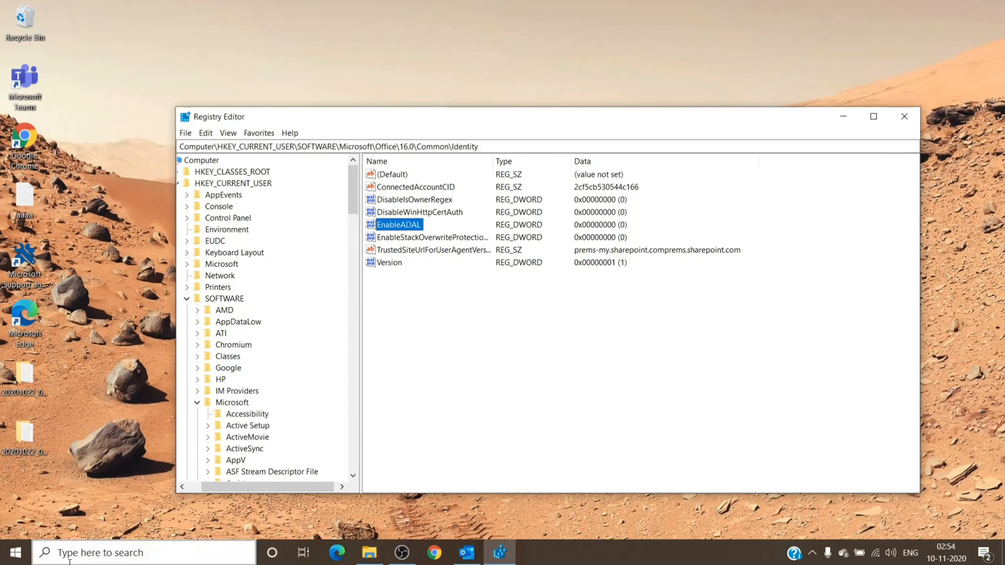
mouse_move(240, 189)
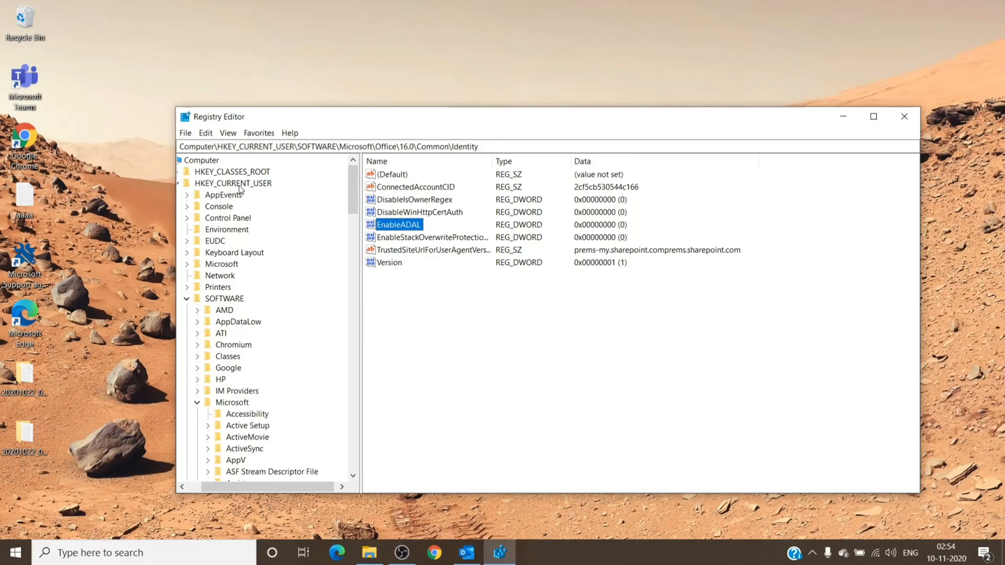
mouse_move(233, 157)
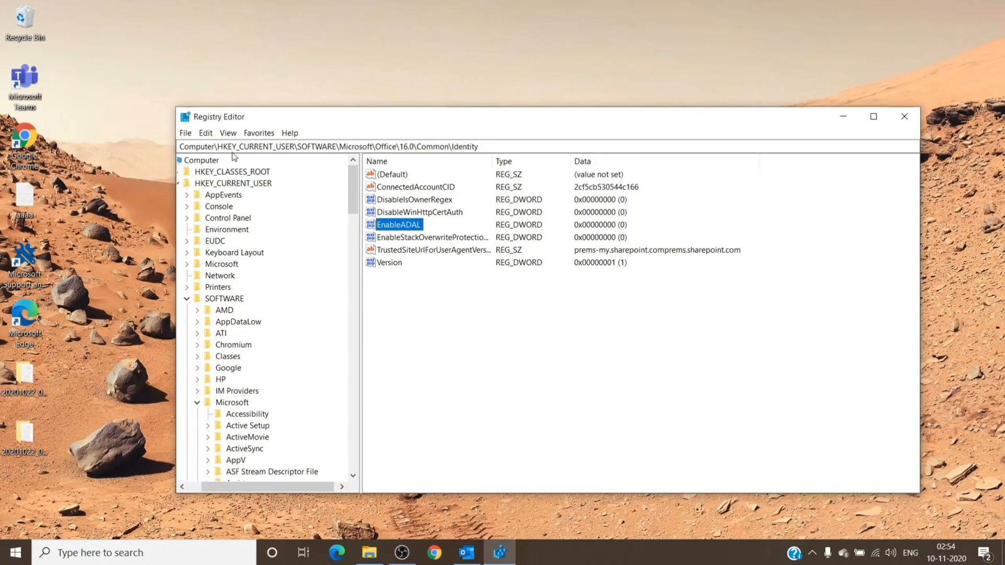
mouse_move(365, 159)
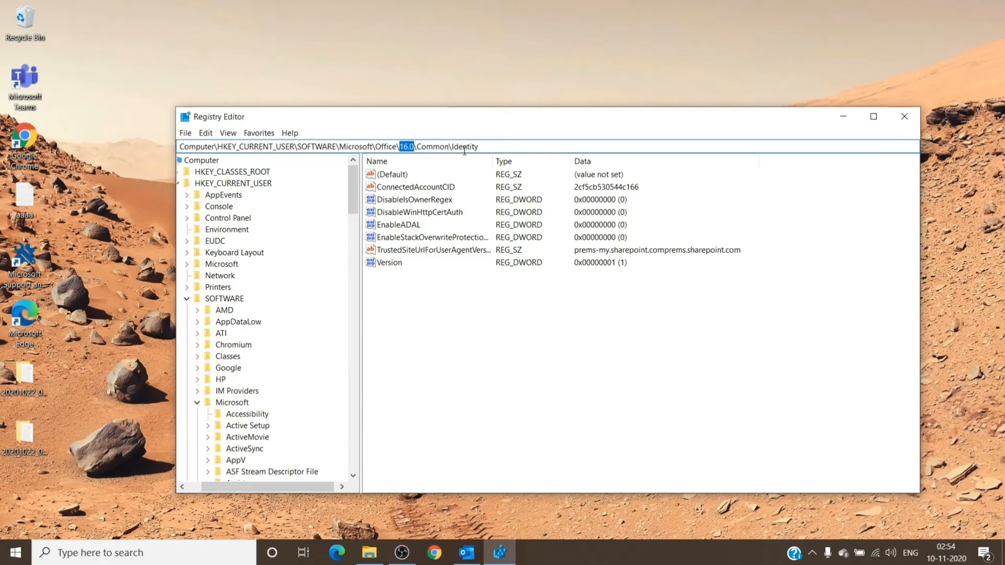
scroll(down, 3)
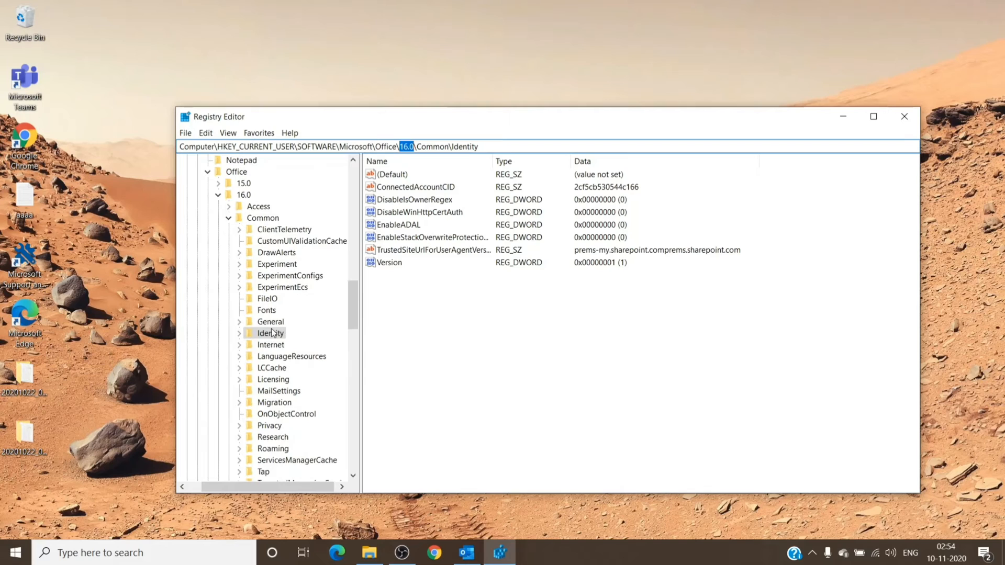
right_click(270, 333)
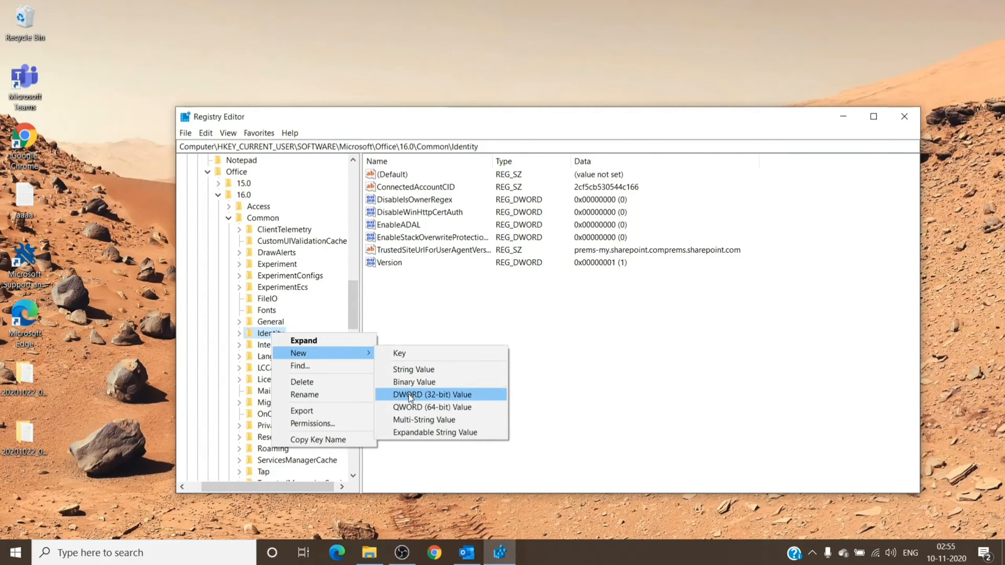
mouse_move(521, 314)
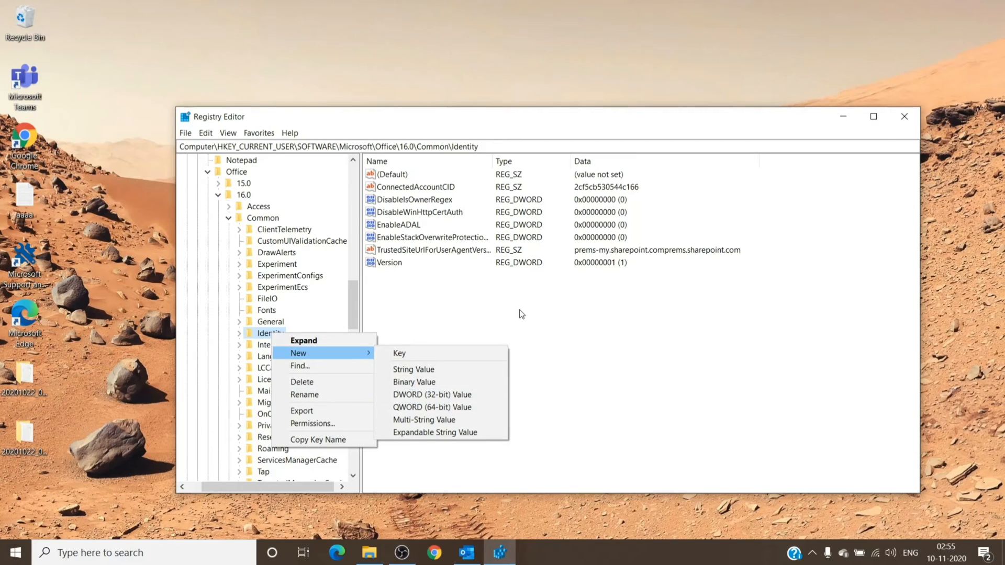
click(398, 225)
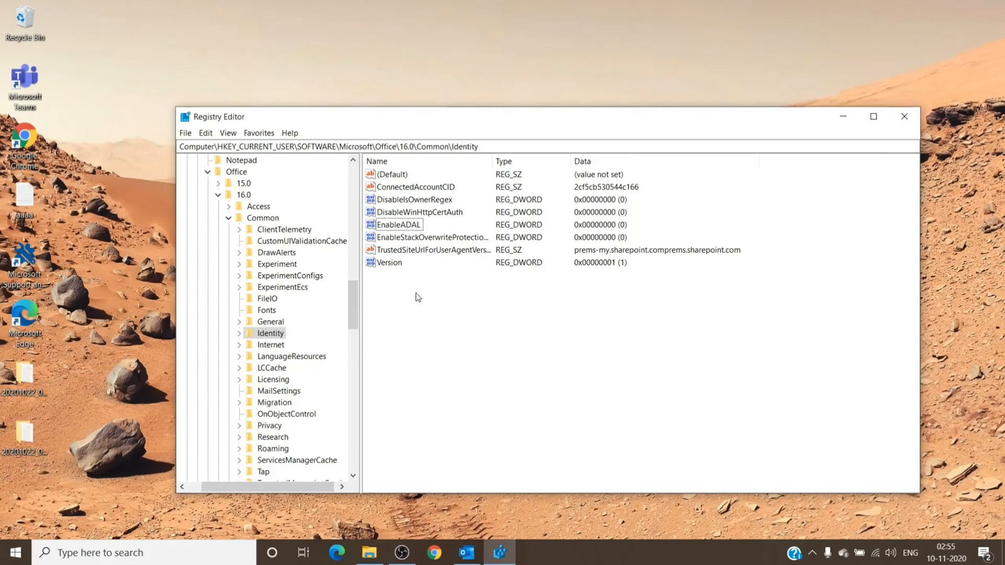
mouse_move(400, 231)
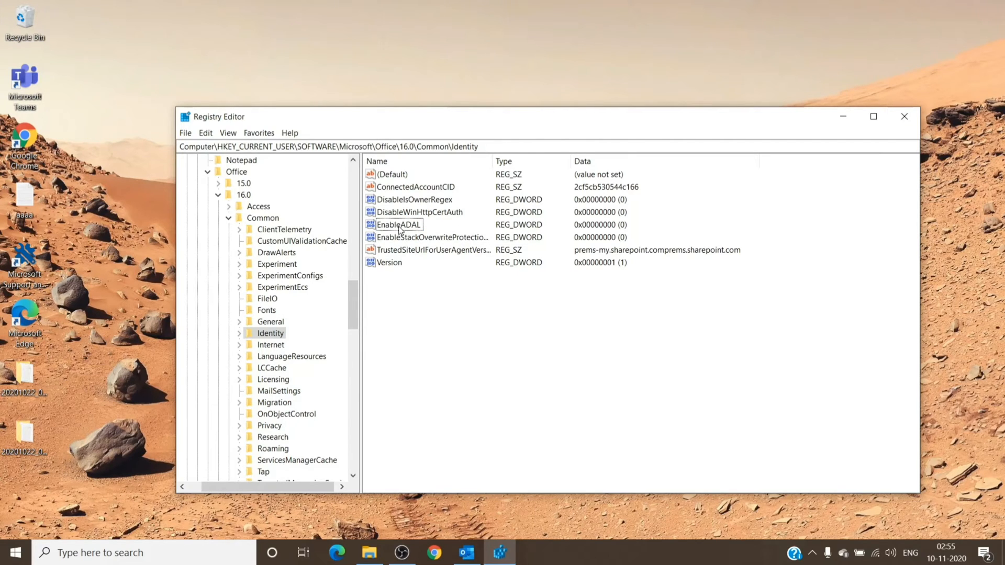
double_click(398, 225)
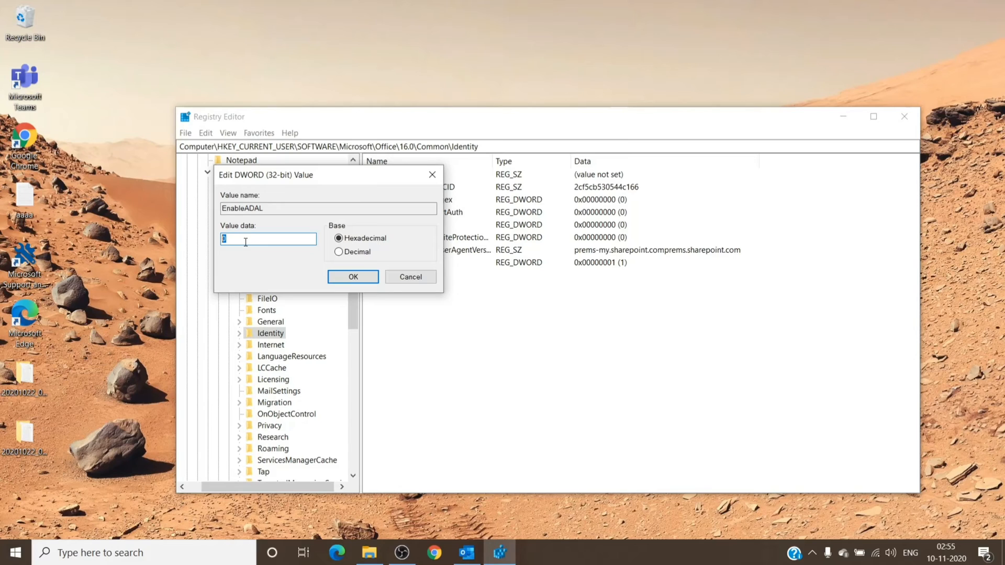
mouse_move(332, 277)
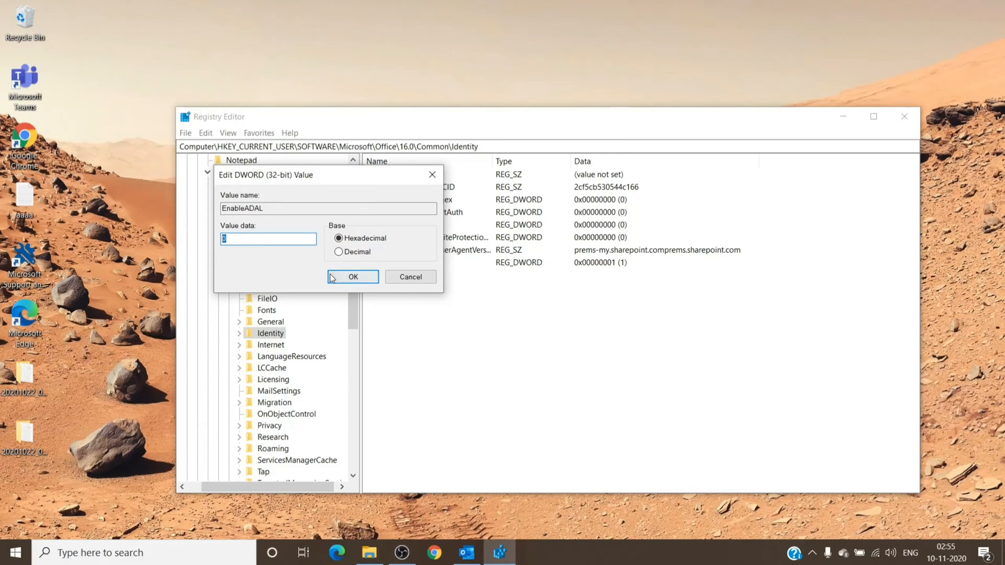
Step: Confirm the EnableADAL value data in the edit dialog
click(352, 276)
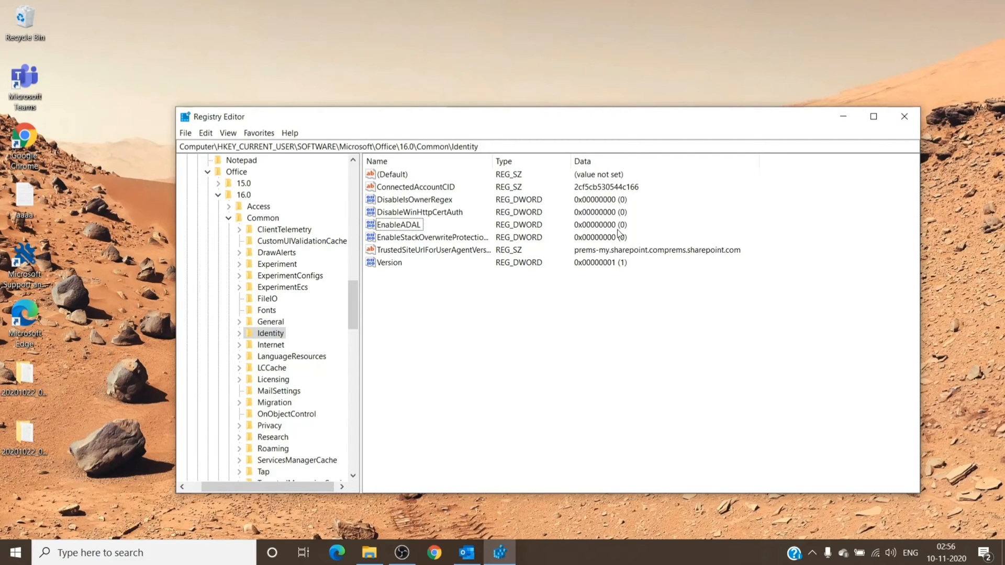
mouse_move(612, 243)
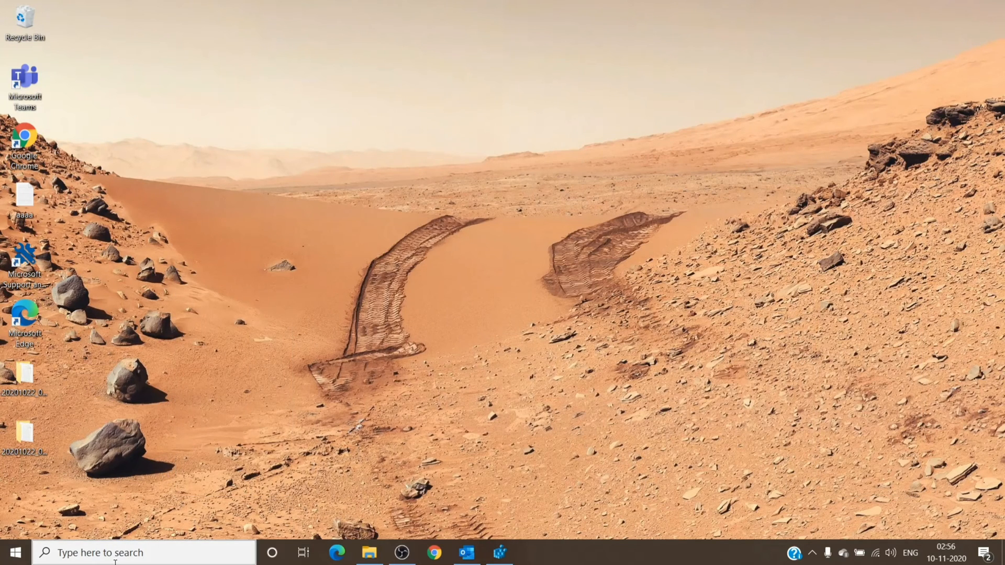
Step: Search Windows for 'contro' to bring up Control Panel
text(contro)
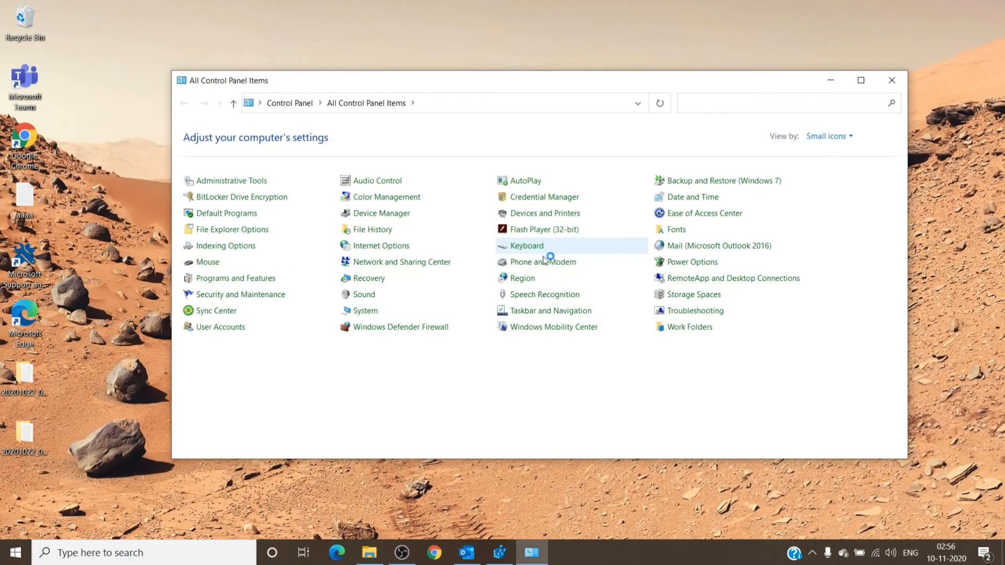
mouse_move(402, 262)
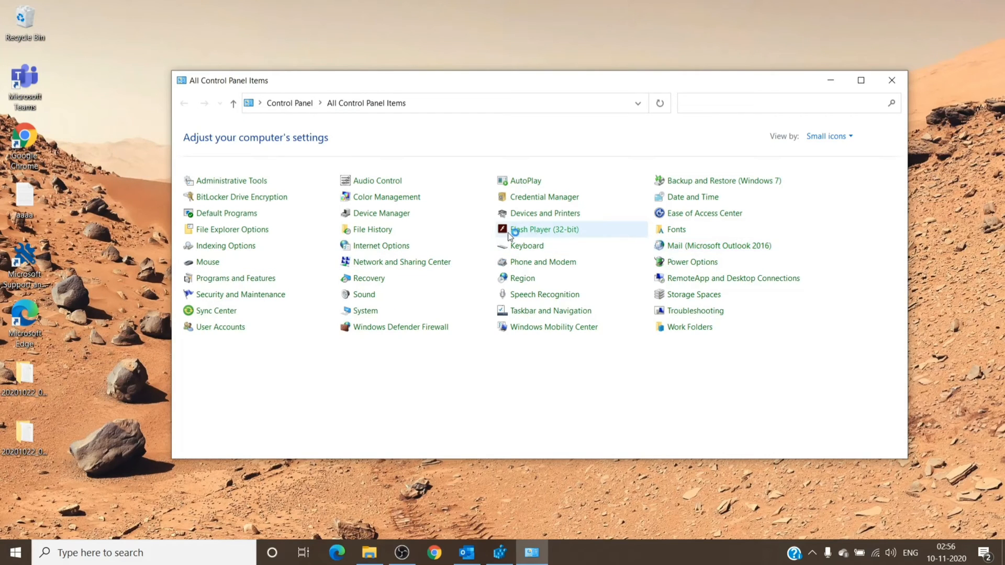
mouse_move(691, 262)
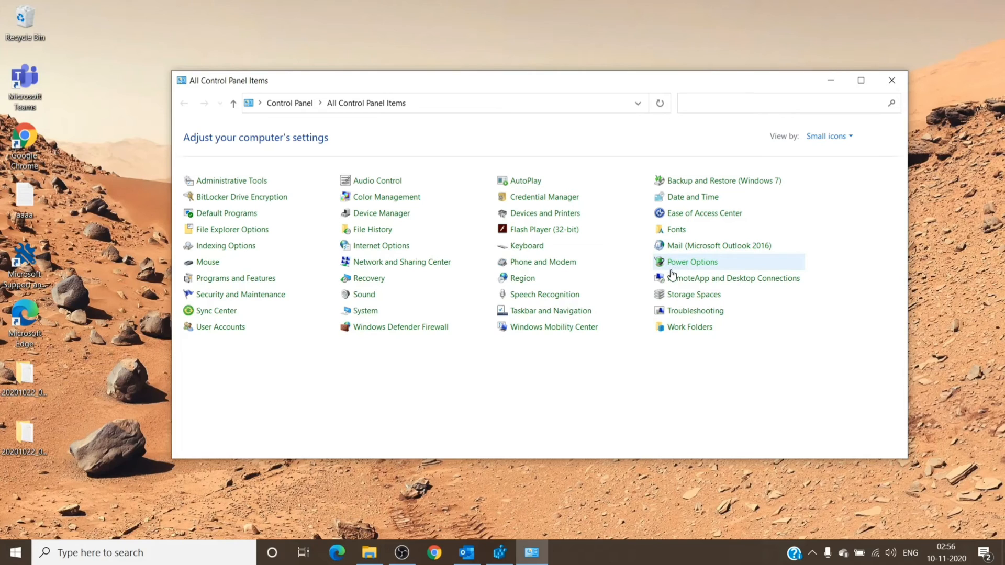
mouse_move(671, 278)
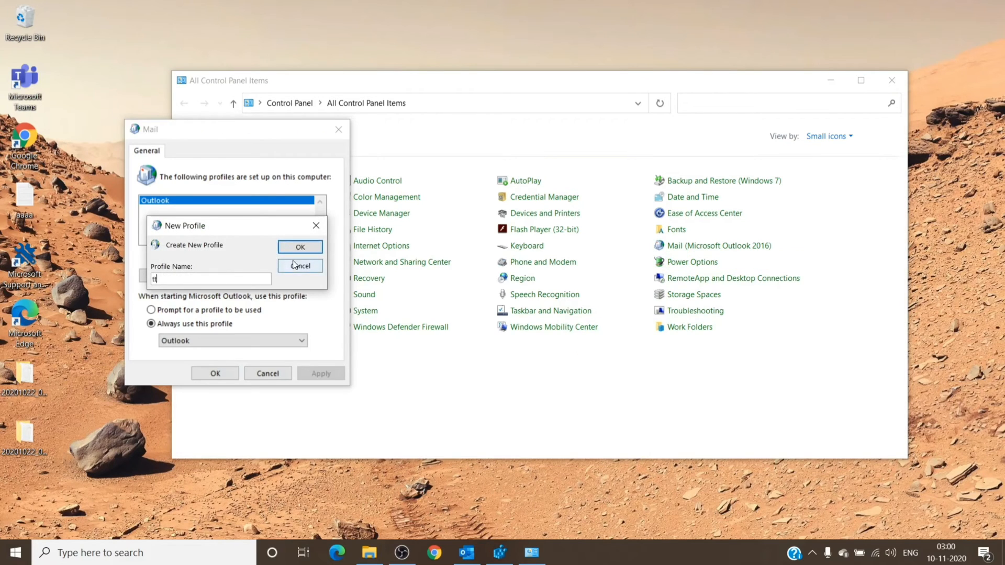
Step: Confirm the new Outlook profile and start automatic email account setup
click(300, 265)
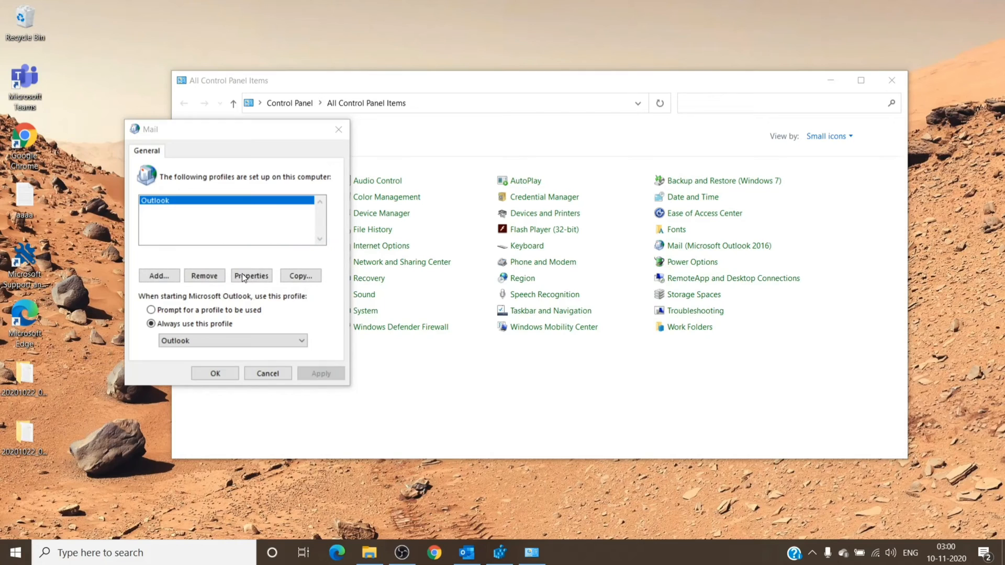
click(158, 275)
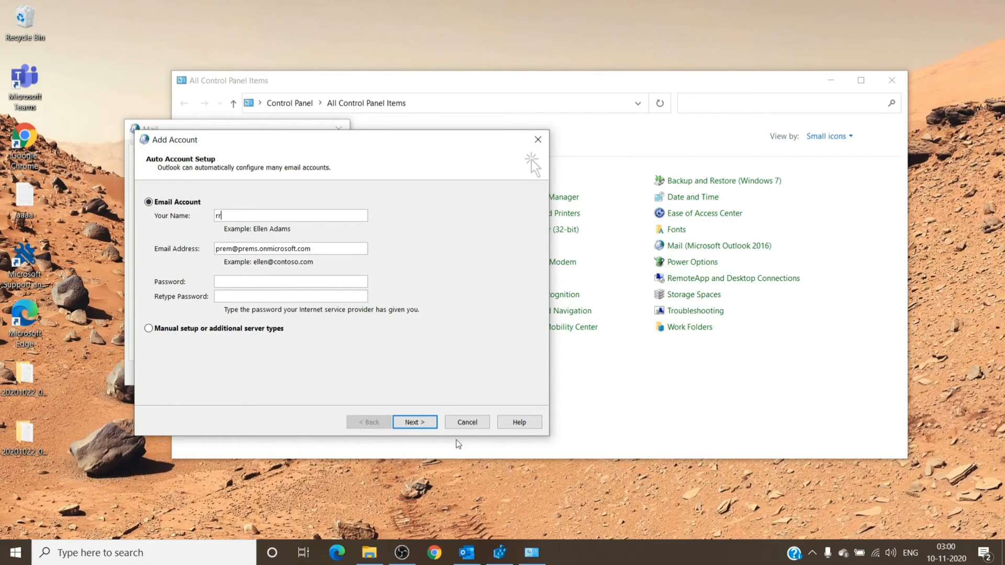
click(414, 422)
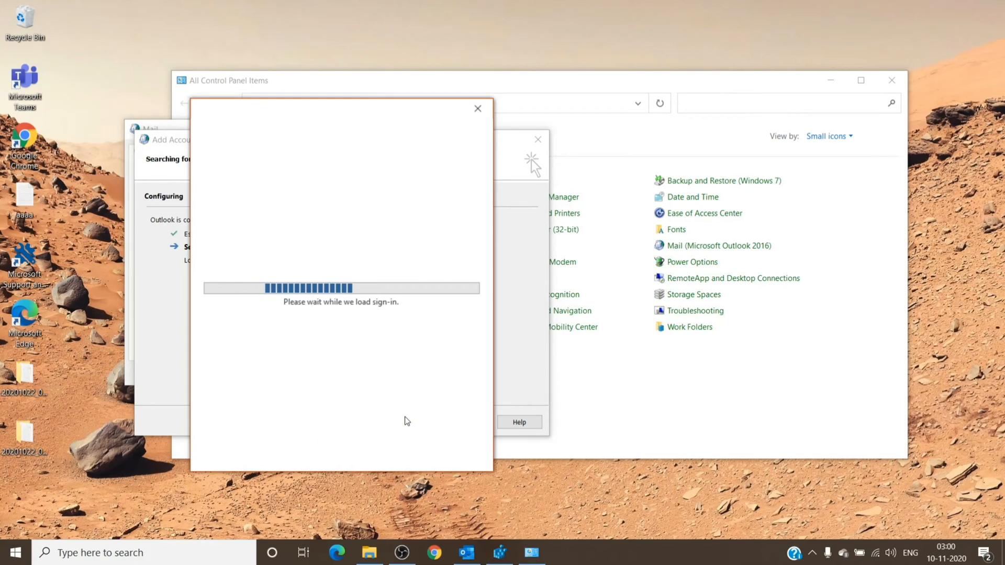
mouse_move(382, 383)
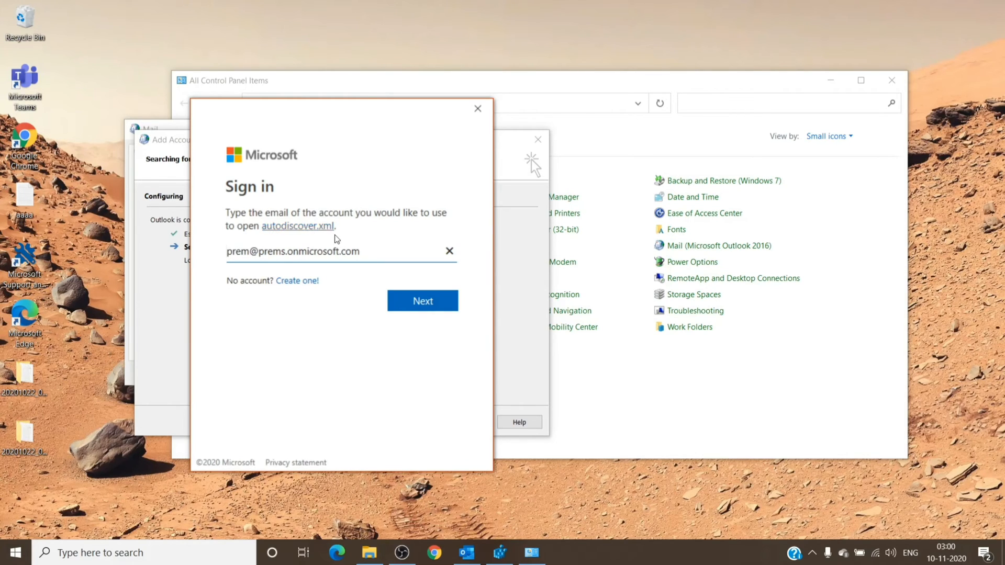
click(449, 251)
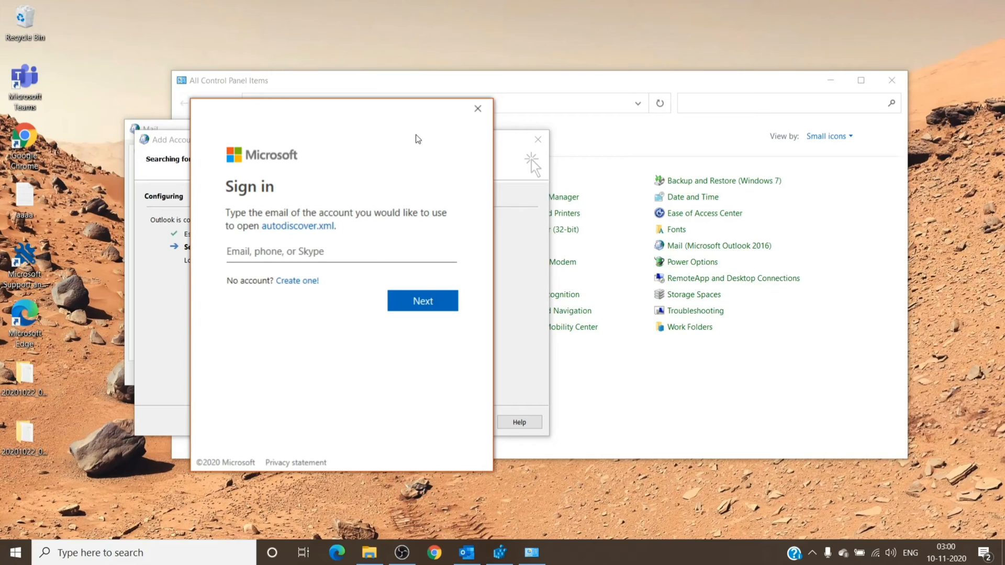
mouse_move(415, 139)
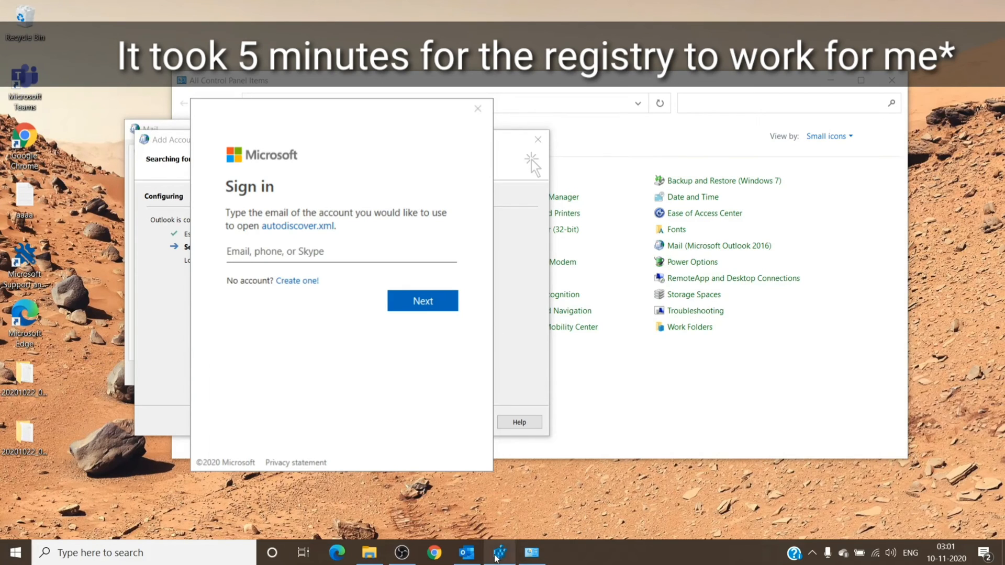
Step: Dismiss the autodiscover sign-in, cancel Add Account and decline a profile without accounts
click(499, 553)
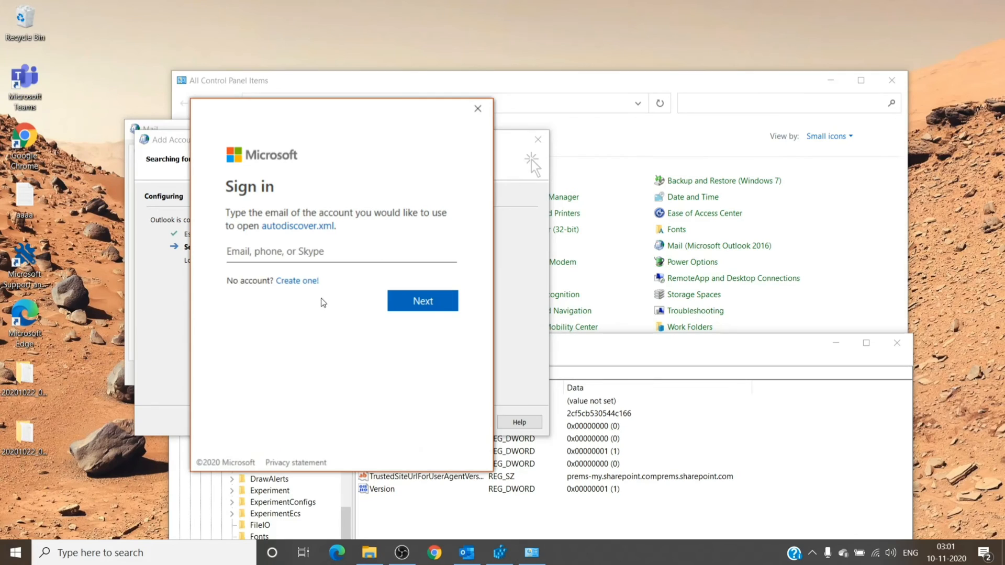
mouse_move(475, 133)
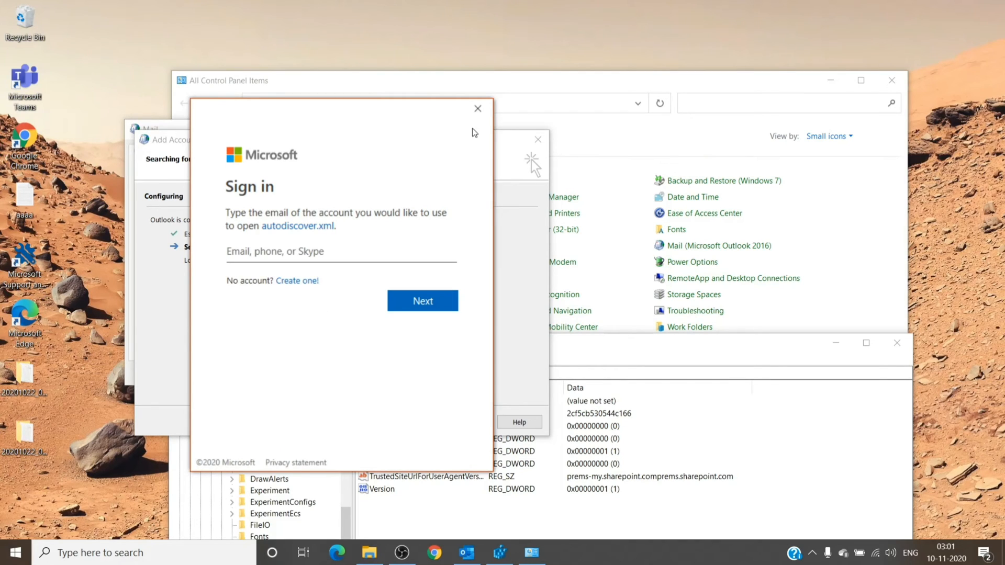
click(477, 108)
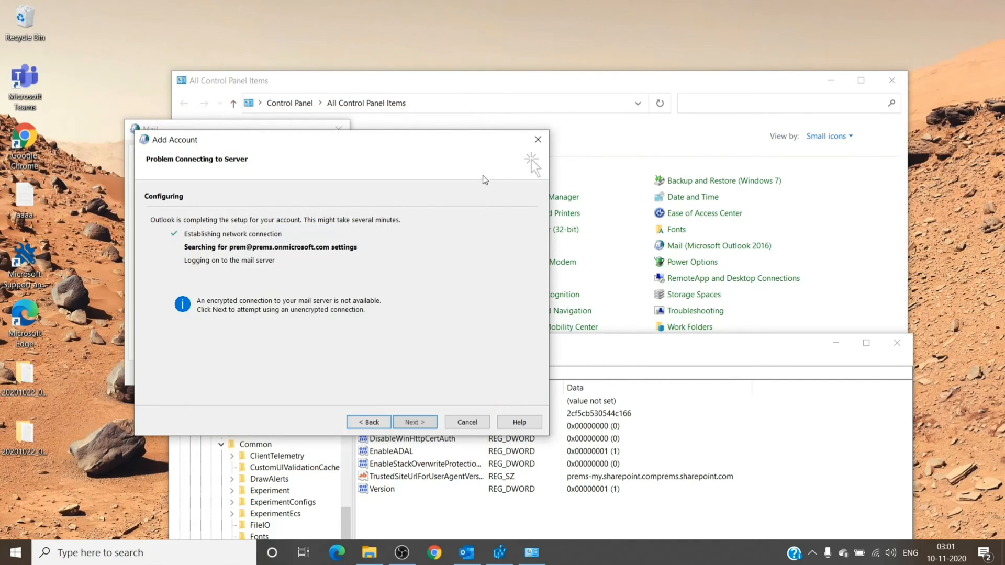
click(467, 422)
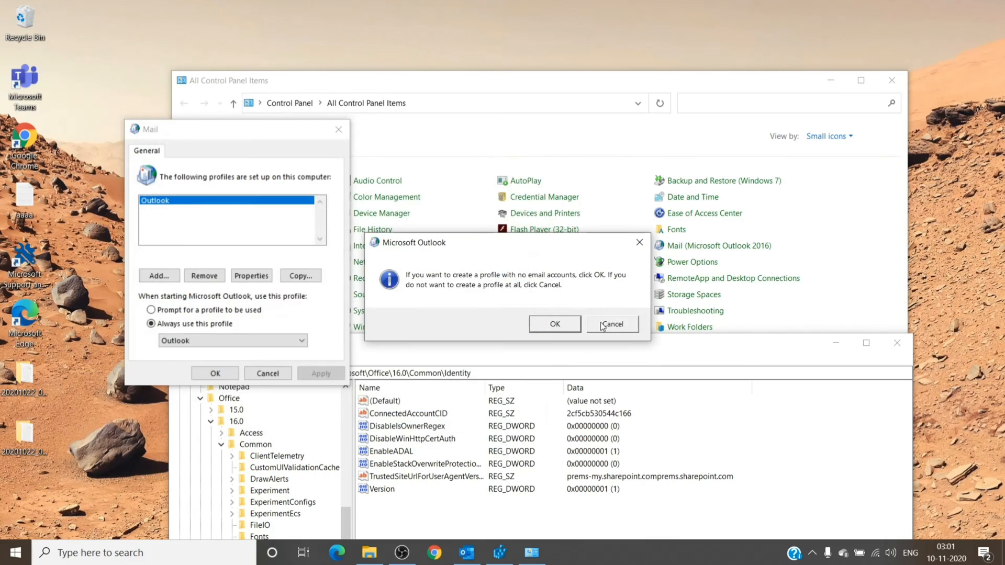
click(611, 324)
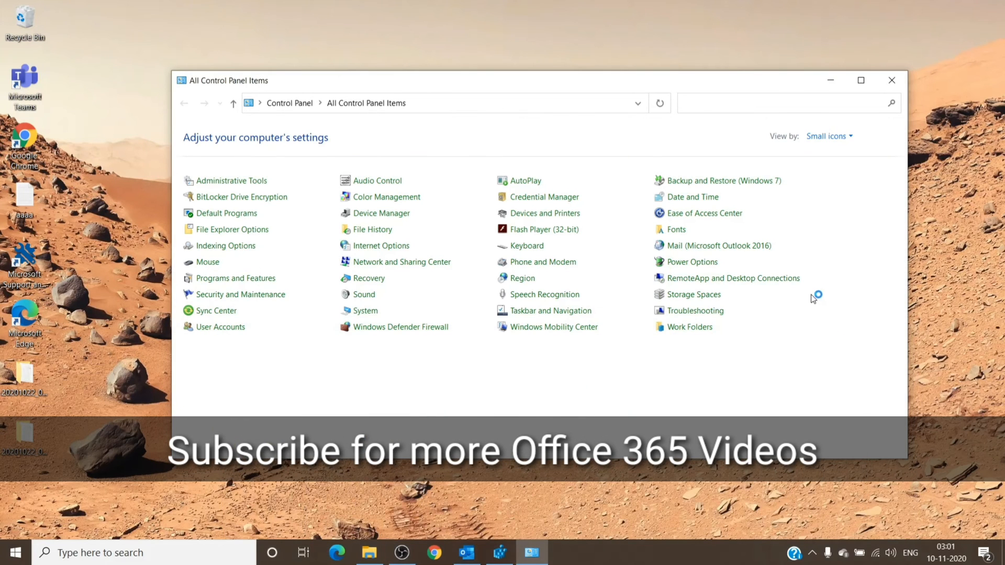
Step: Put Control Panel away and reopen Outlook to check it connects to Microsoft Exchange
click(891, 80)
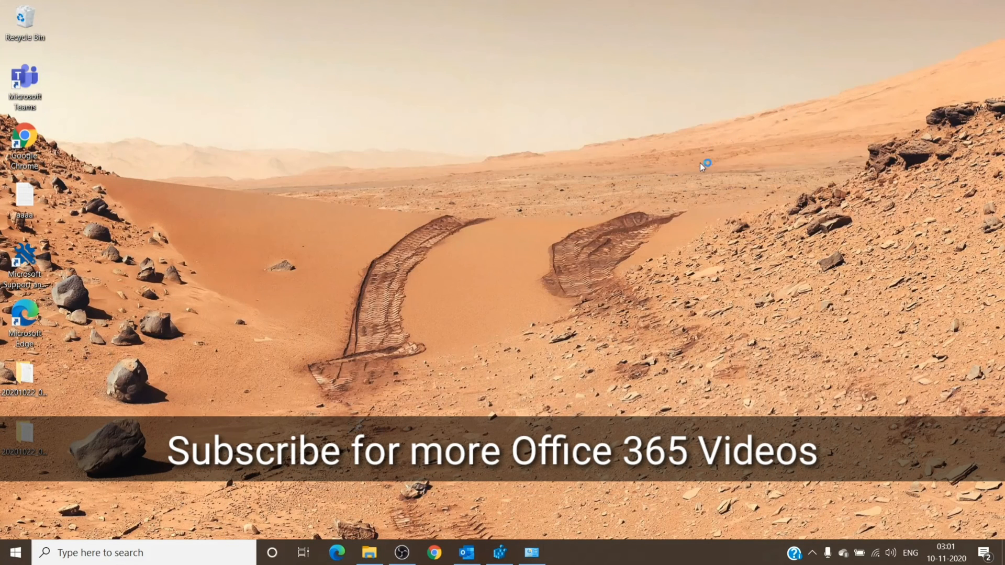
mouse_move(667, 259)
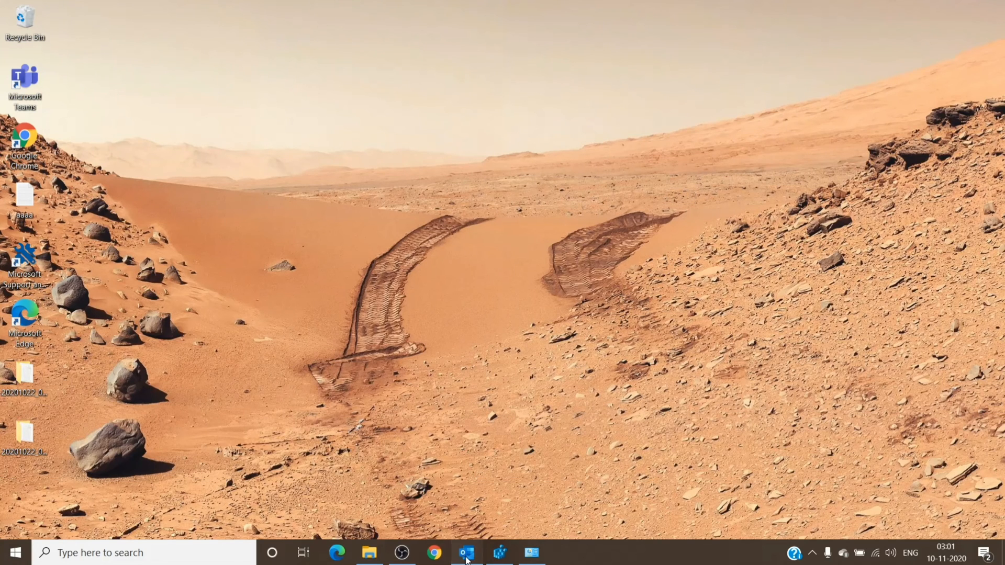
click(466, 553)
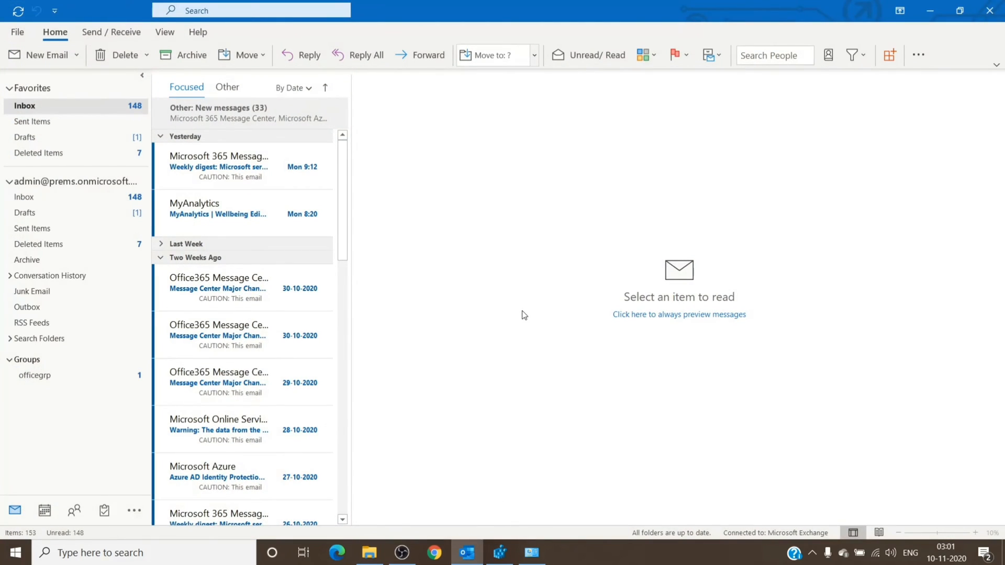
mouse_move(536, 283)
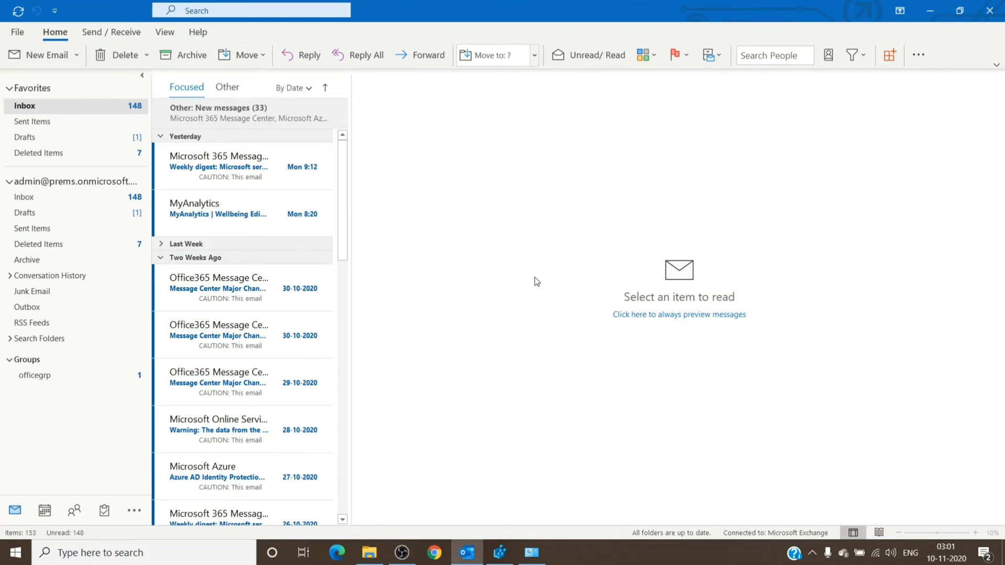
mouse_move(411, 163)
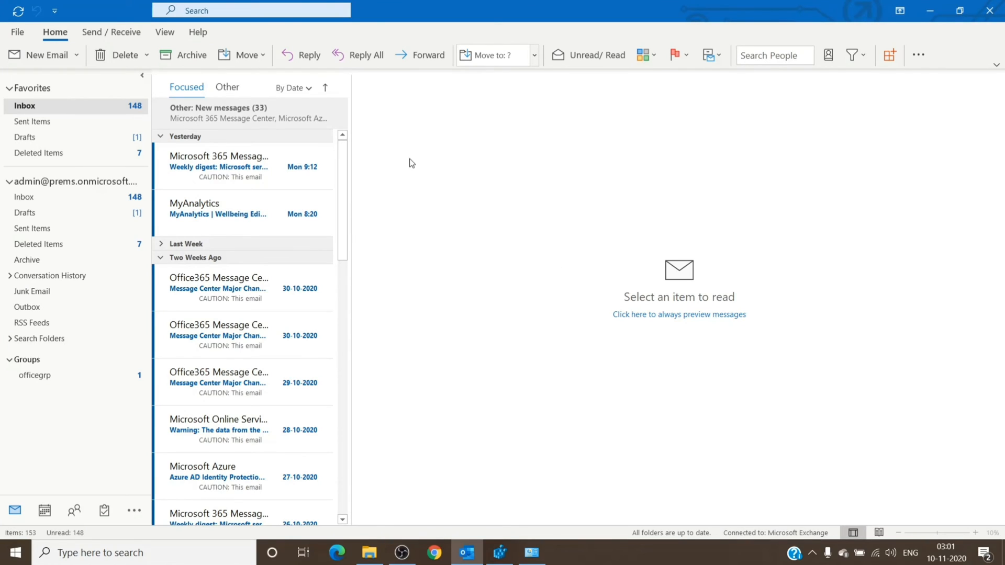
mouse_move(783, 533)
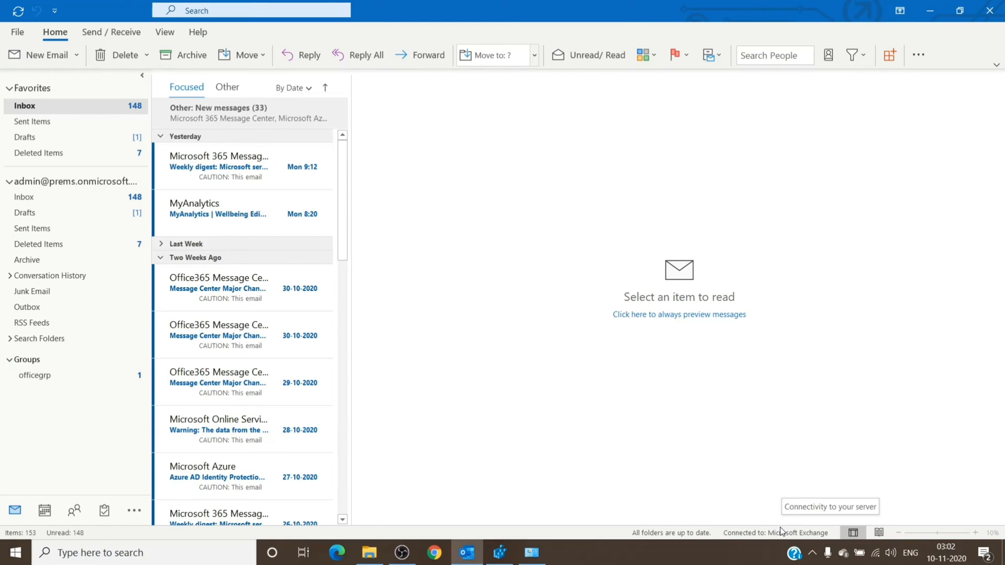
mouse_move(584, 383)
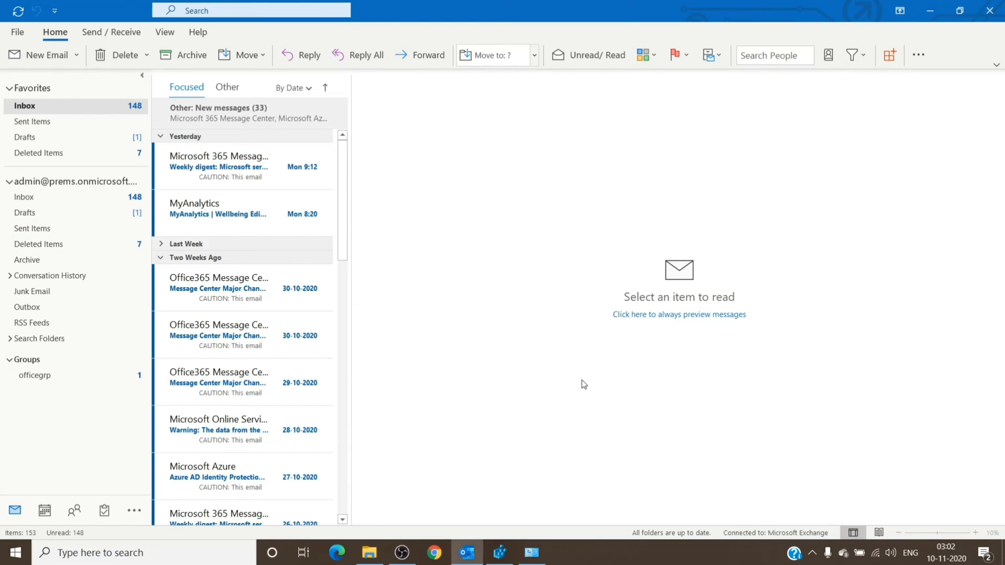
mouse_move(584, 345)
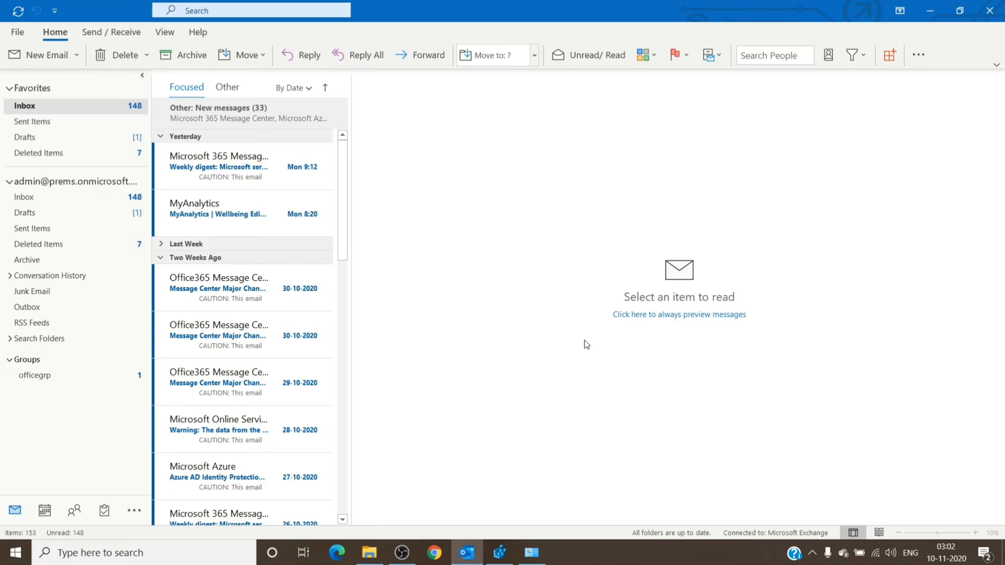
mouse_move(583, 339)
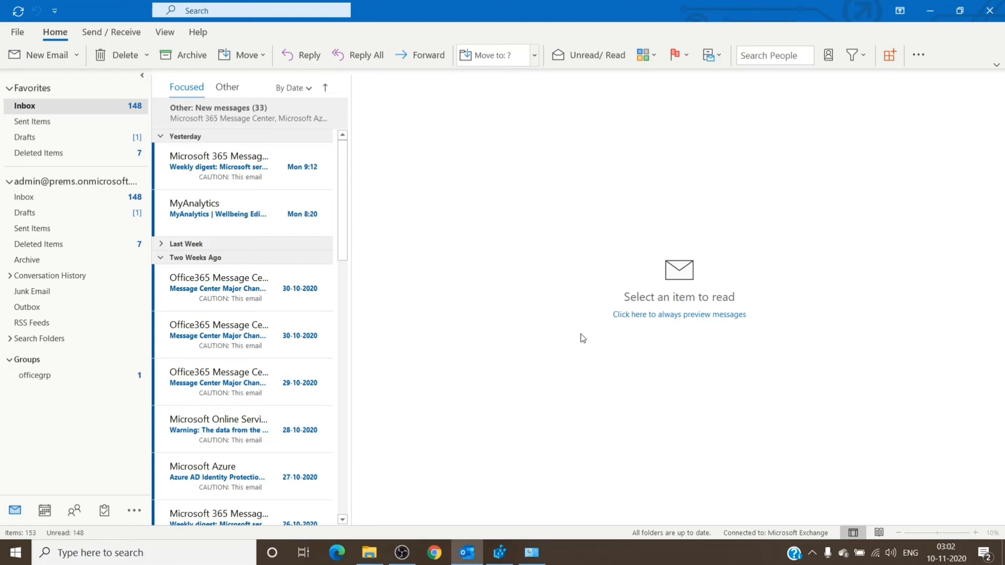
mouse_move(577, 337)
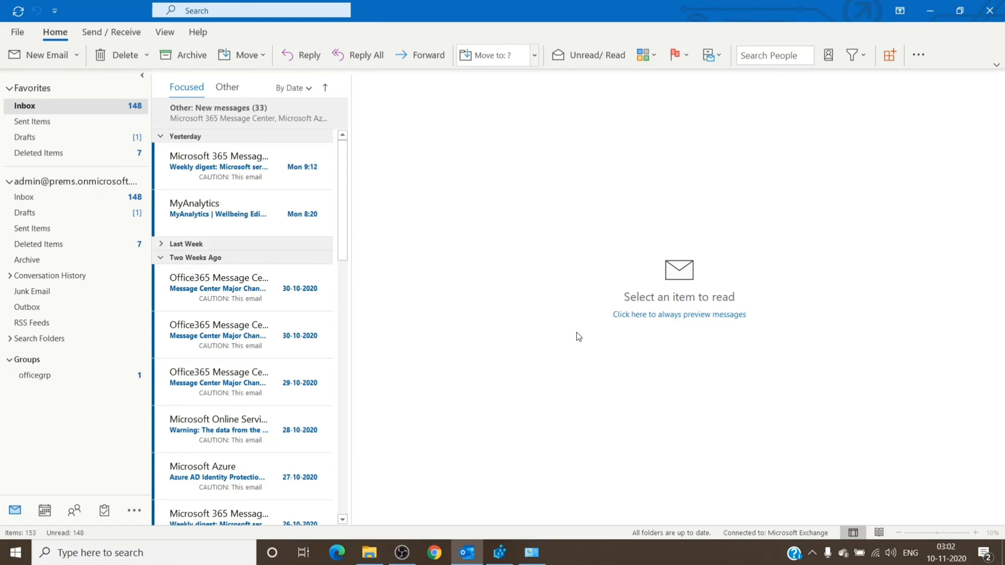
mouse_move(476, 229)
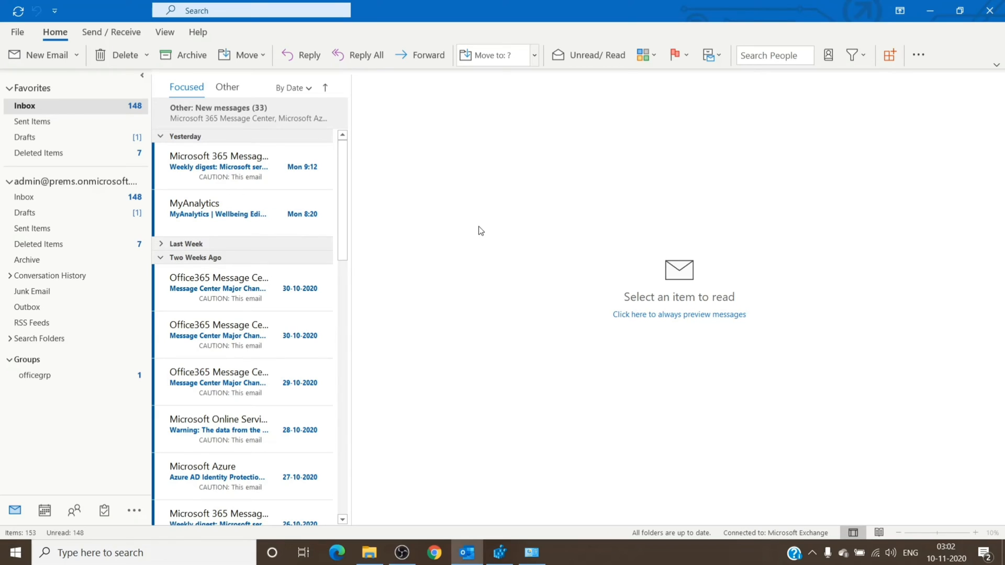
mouse_move(737, 462)
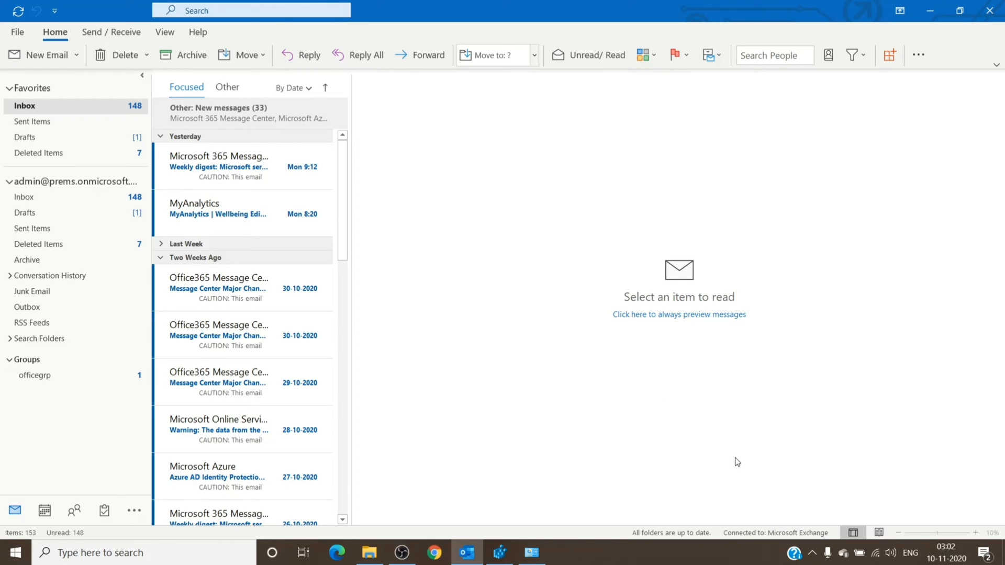
mouse_move(775, 445)
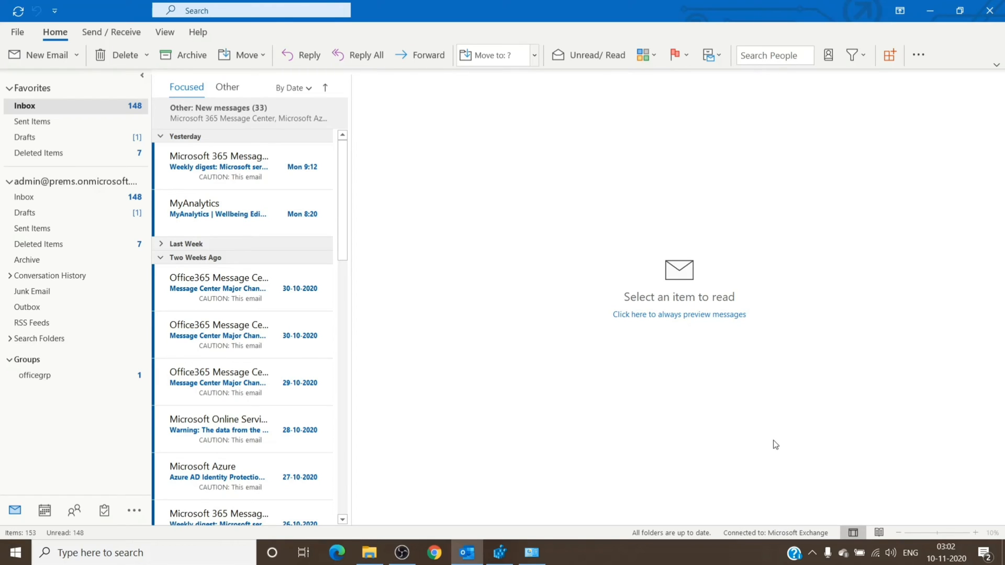
mouse_move(723, 410)
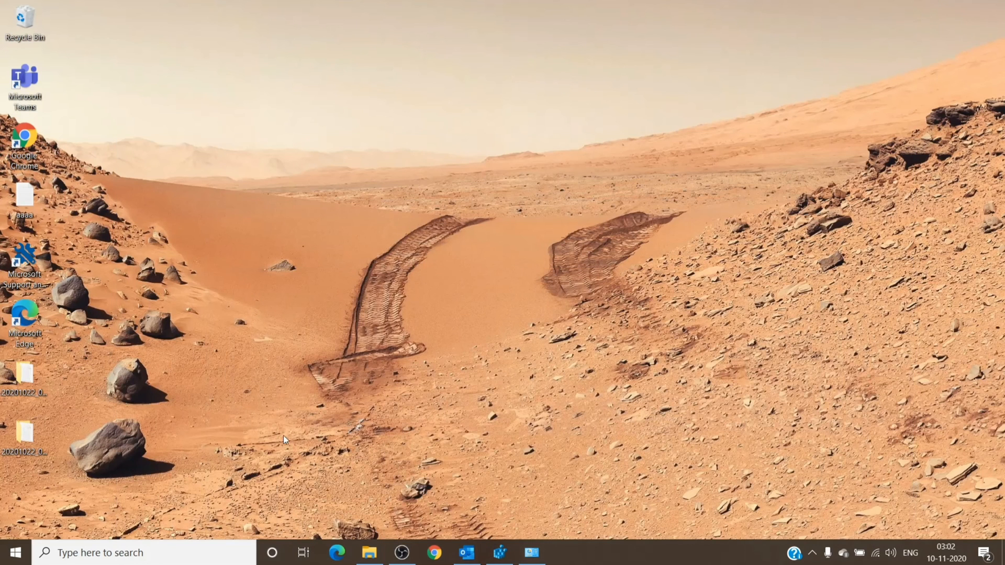
Step: Search the taskbar for 'set' to launch the Settings app
click(141, 553)
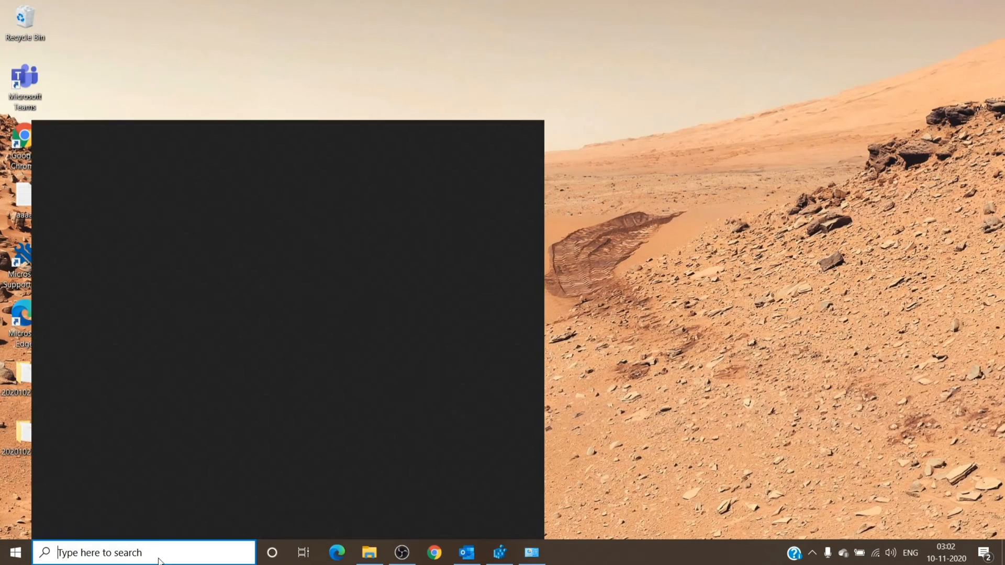
click(144, 553)
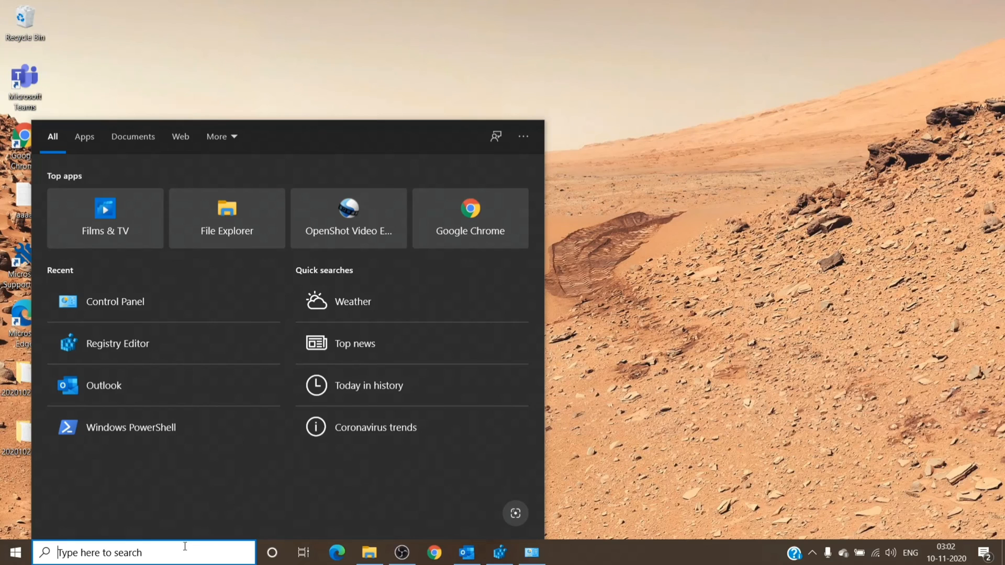
mouse_move(177, 553)
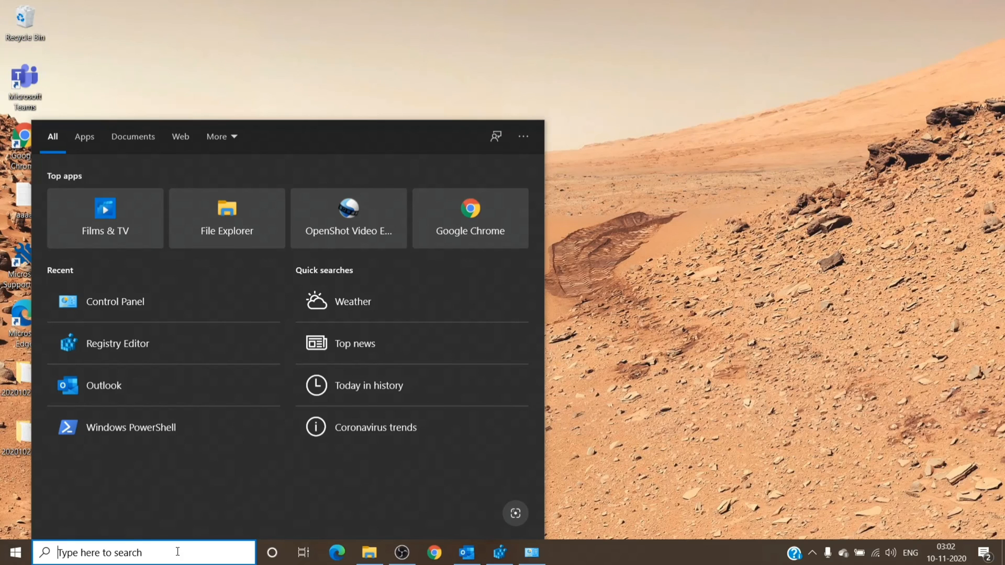
text(set)
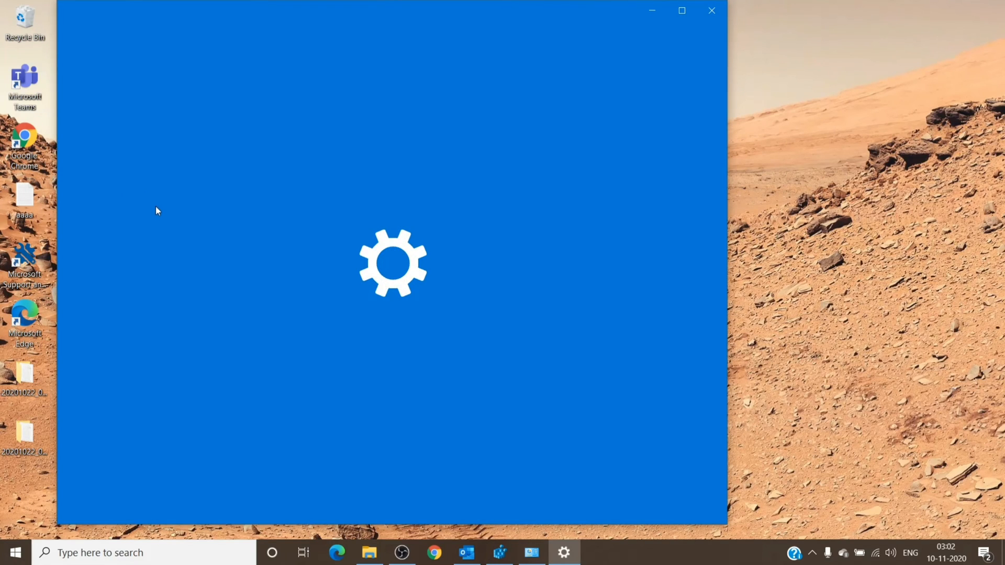
mouse_move(328, 292)
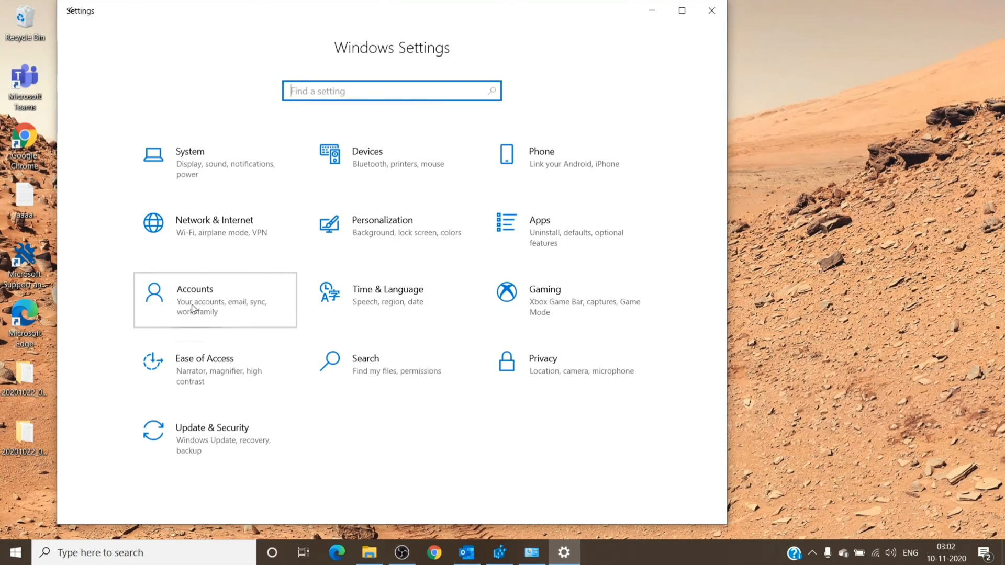
Step: Open Accounts from the Windows Settings home page
click(711, 10)
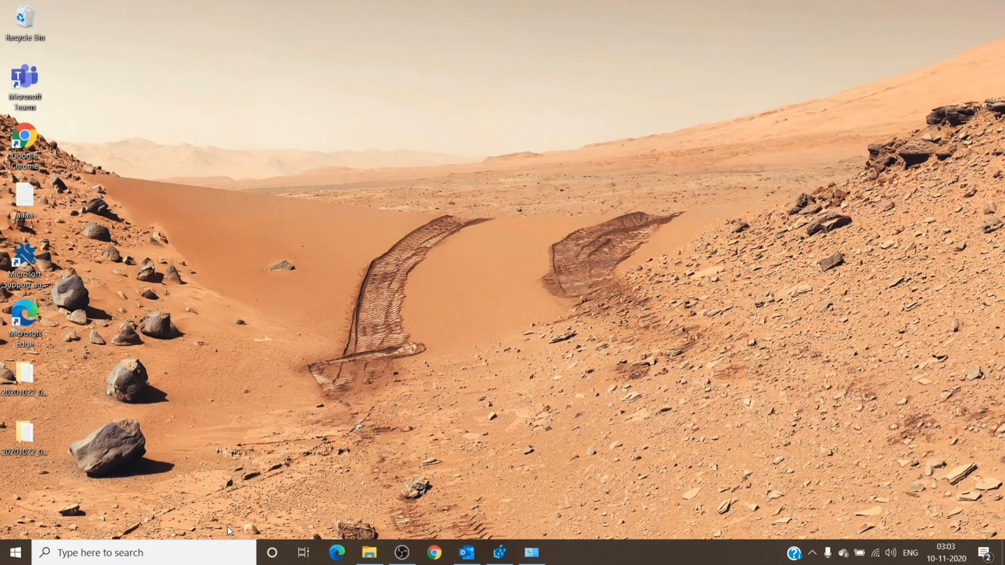
mouse_move(243, 531)
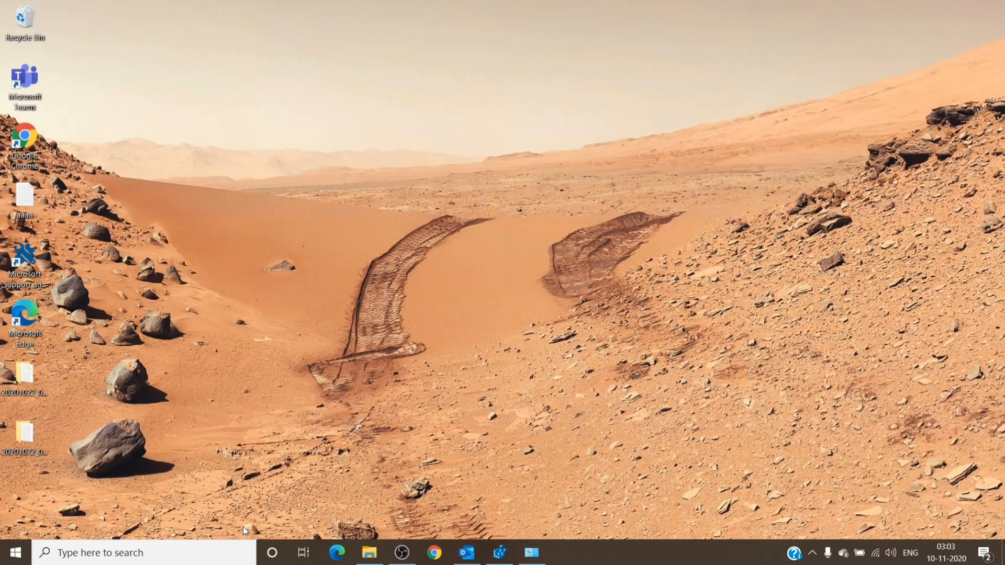
mouse_move(255, 529)
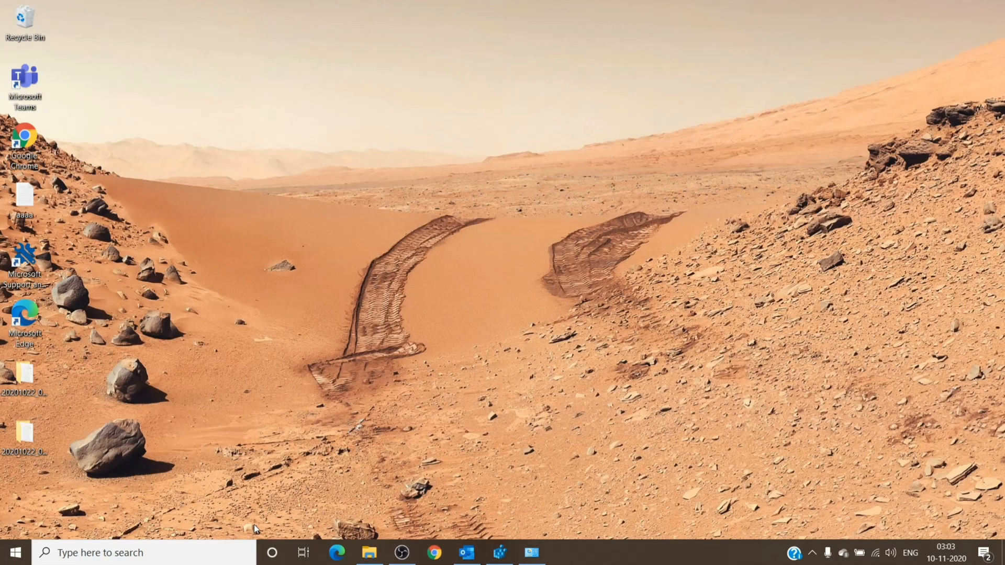
mouse_move(576, 440)
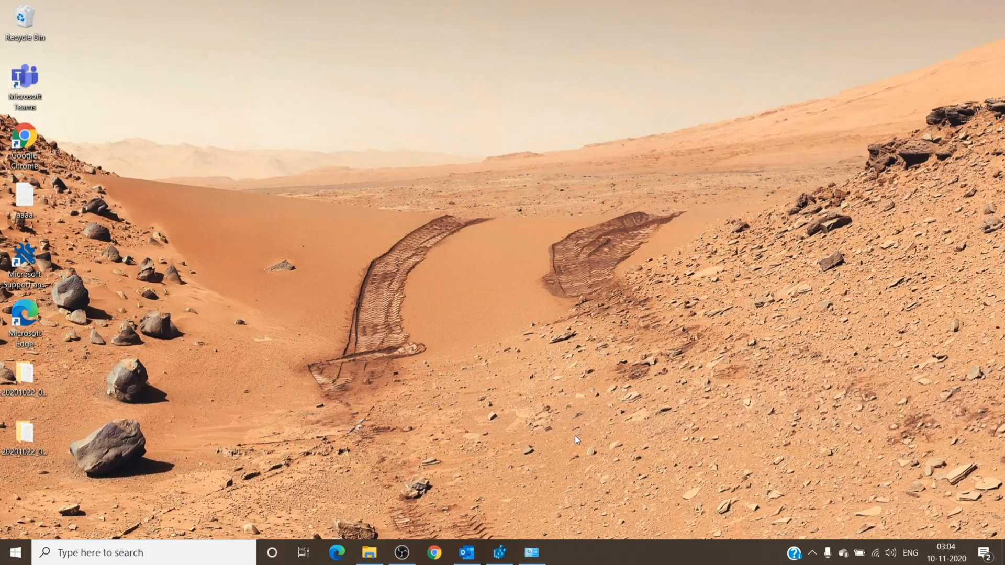
mouse_move(575, 436)
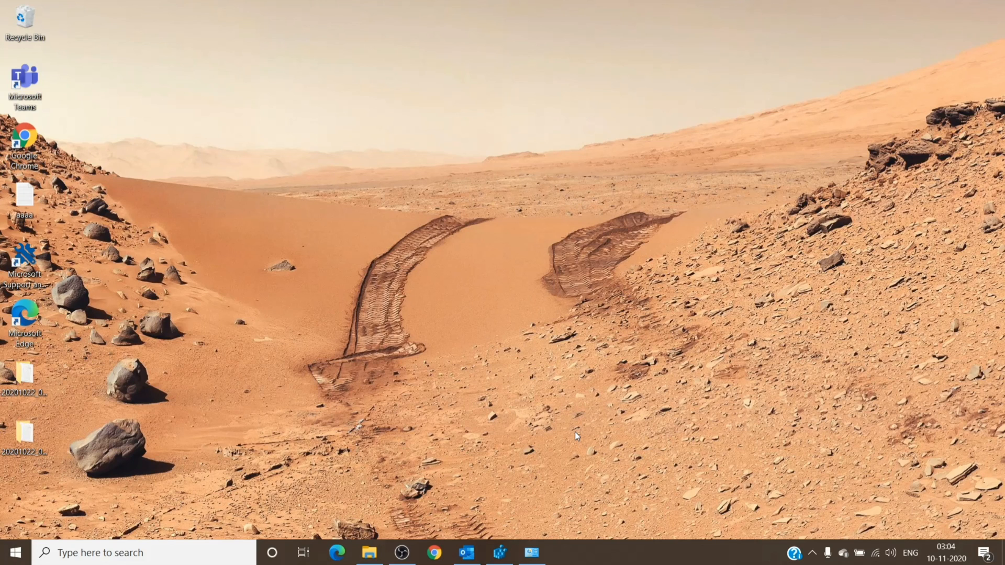